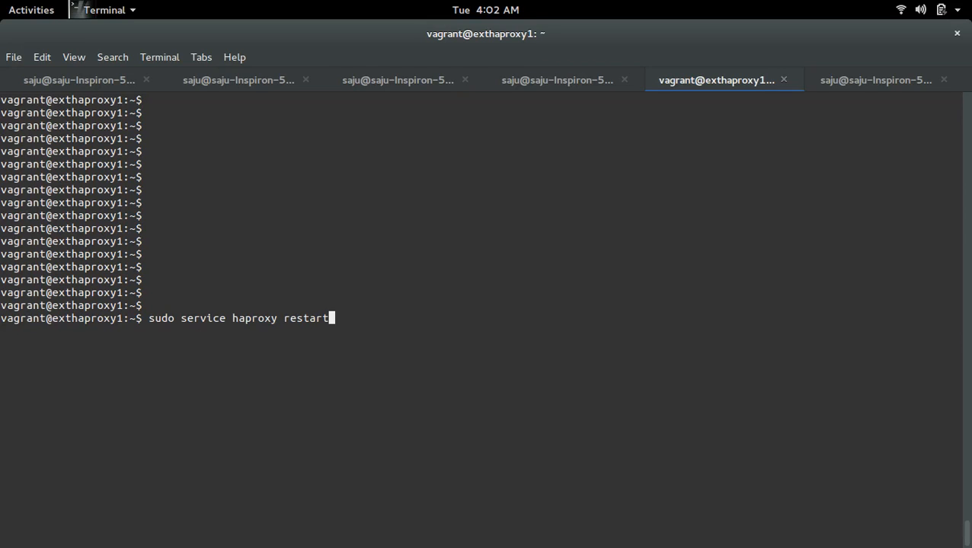
# Step: Run 'sudo service haproxy restart' and read the failure about loading the SSL private key
pyautogui.press('Return')
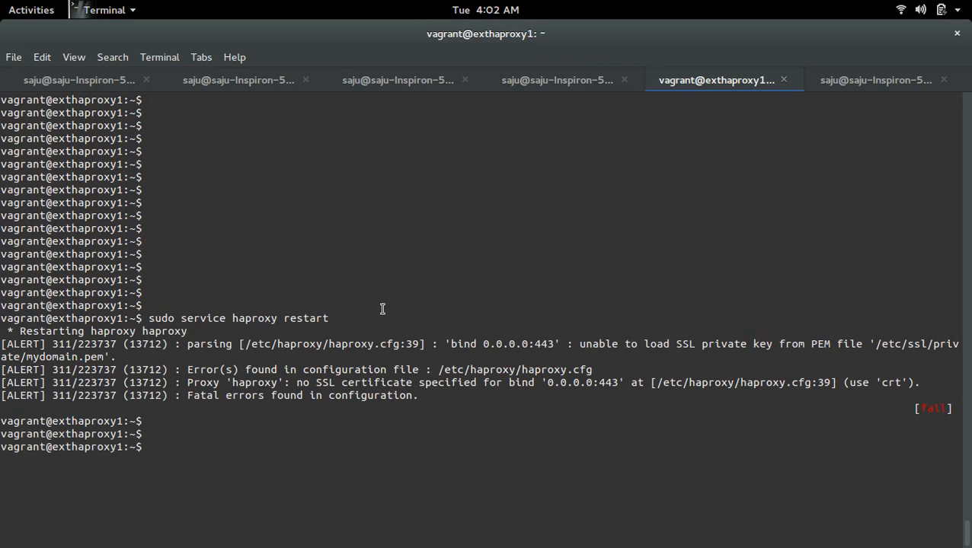
pyautogui.moveTo(662, 348)
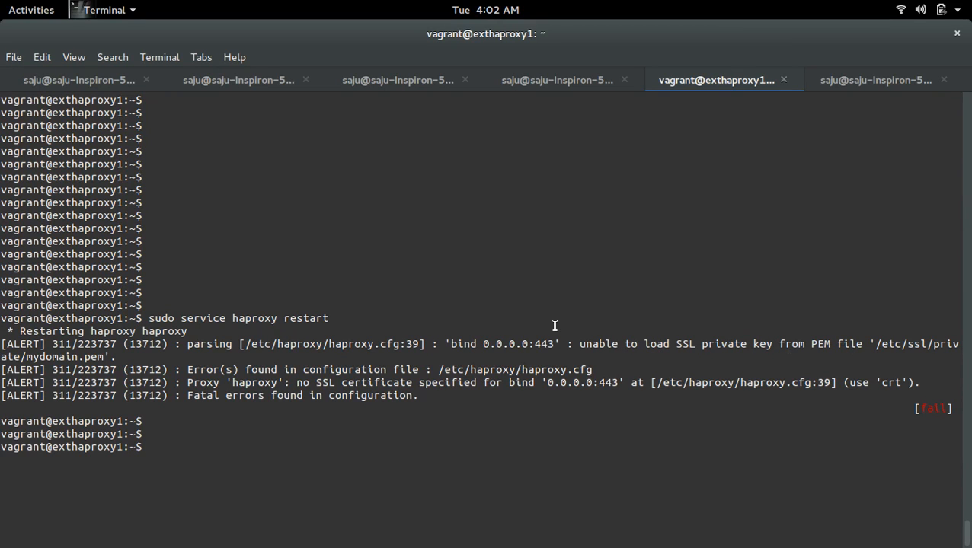
pyautogui.moveTo(279, 339)
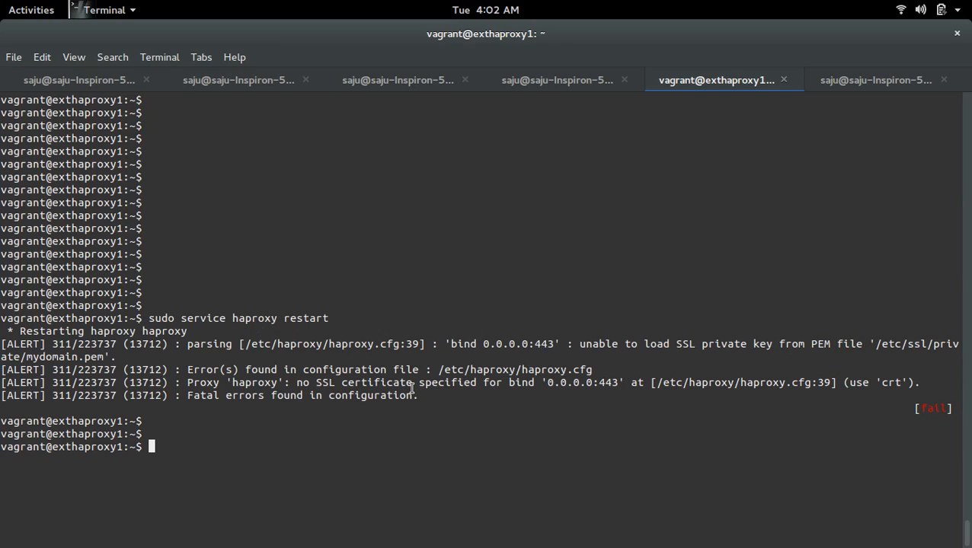
pyautogui.moveTo(498, 467)
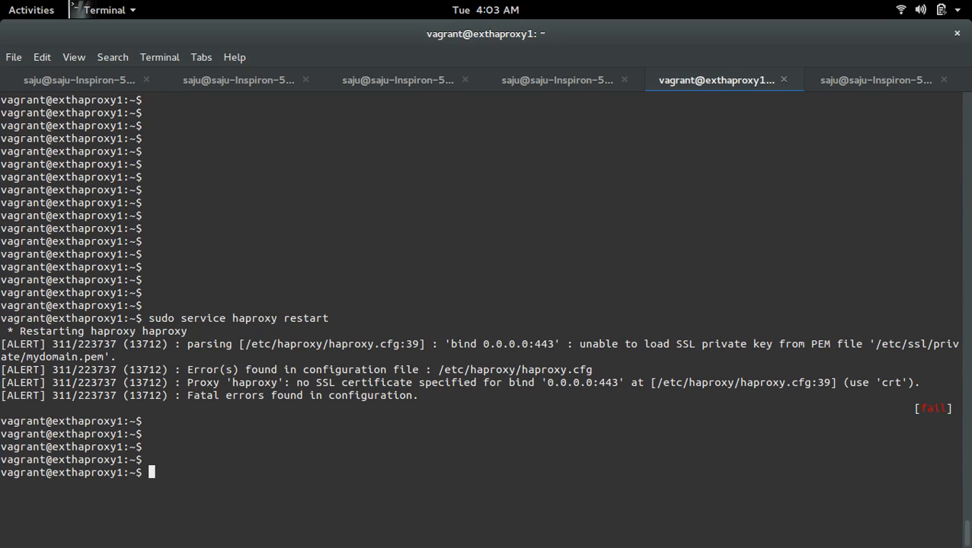
# Step: Copy the /etc/ssl/private/mydomain.pem path from the 443 bind in haproxy.cfg, closing it unchanged
pyautogui.write('sudo vim /etc/haproxy/haproxy.cfg')
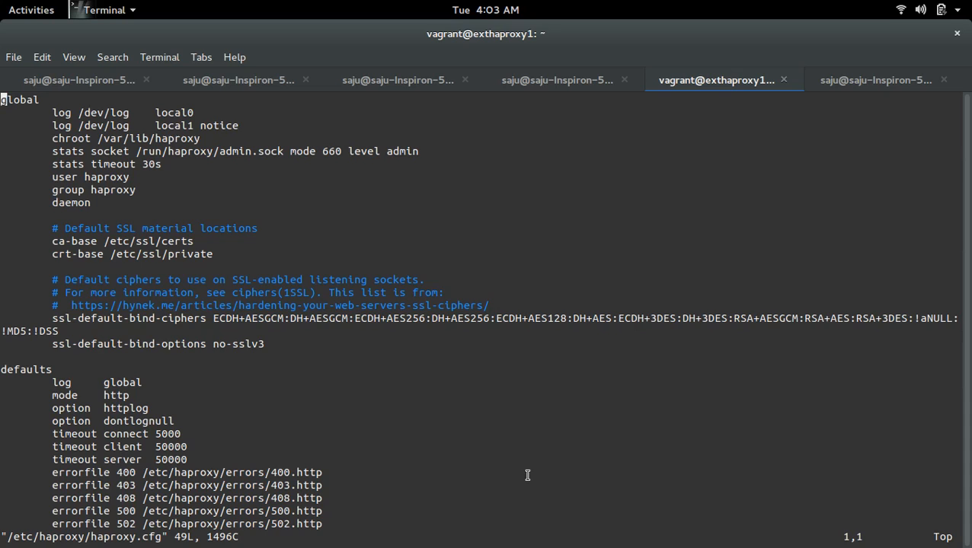
pyautogui.scroll(-3)
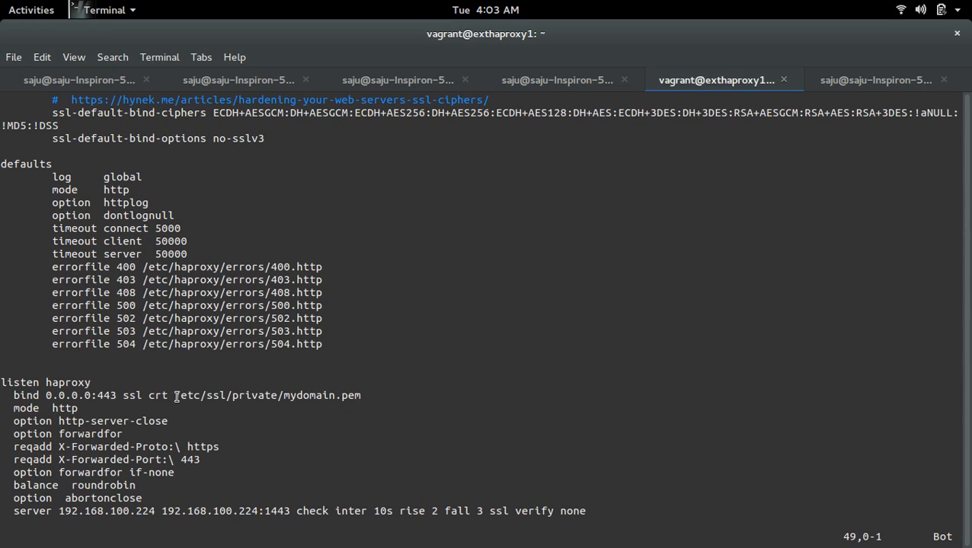
pyautogui.doubleClick(267, 395)
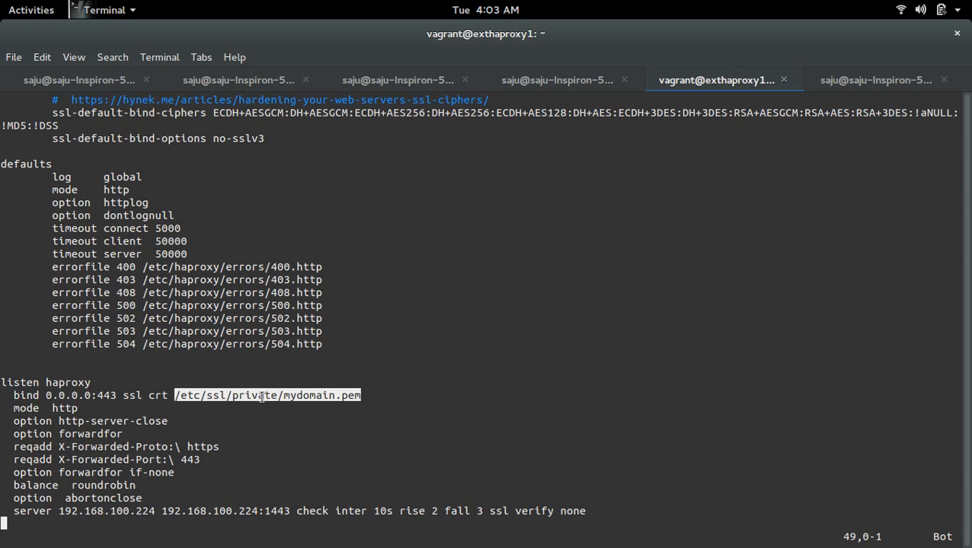
pyautogui.rightClick(280, 401)
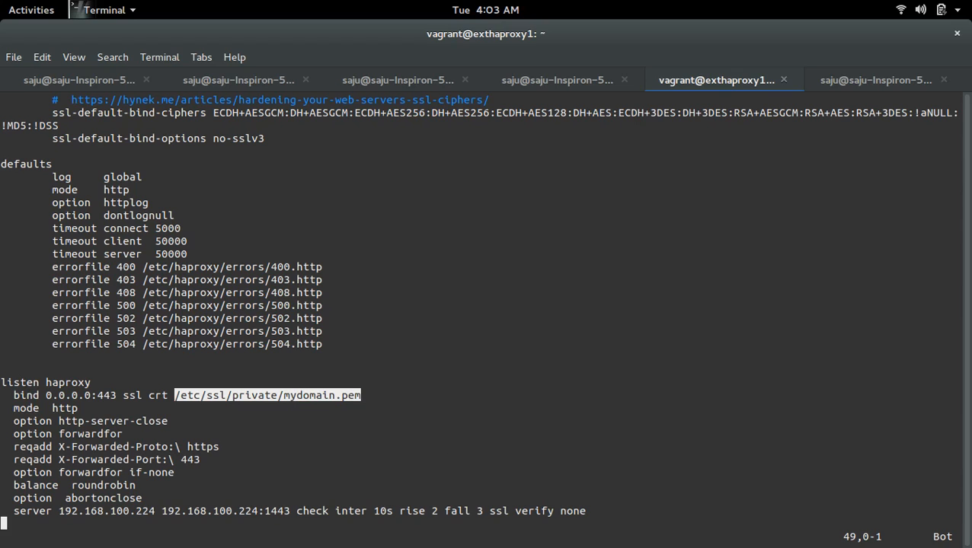
pyautogui.write(':q!')
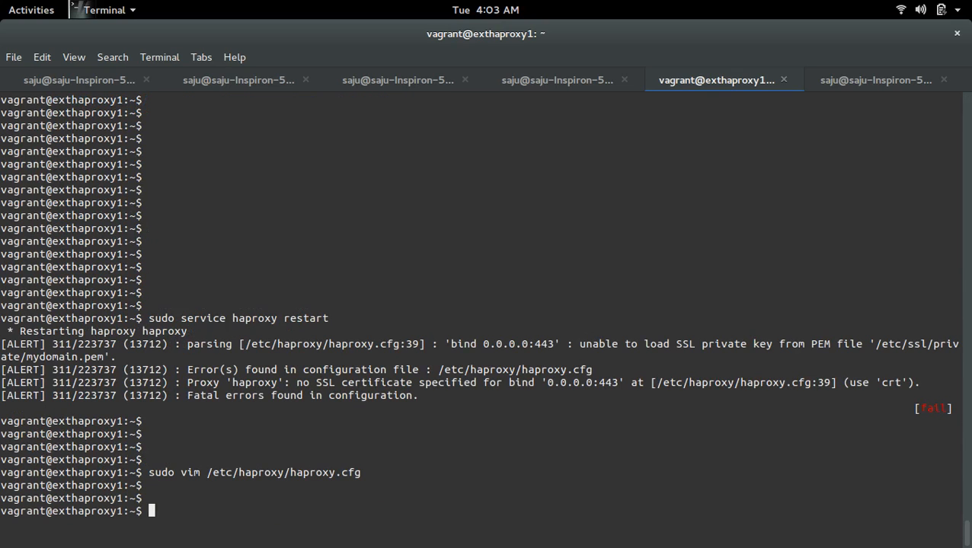
# Step: View mydomain.pem in vim, confirming only a certificate block and no private key
pyautogui.write('sudo v')
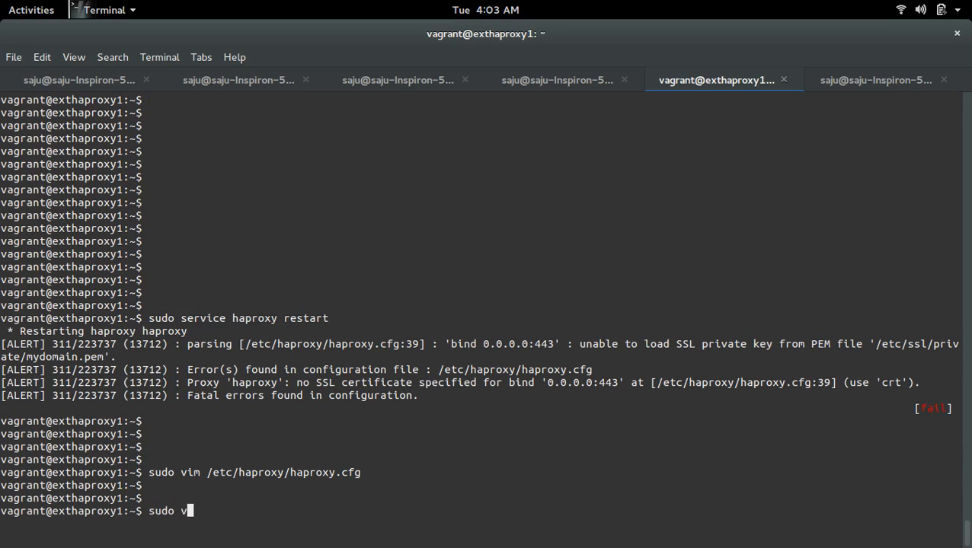
pyautogui.write('im /etc/ssl/private/mydomain.pem')
pyautogui.write(':q')
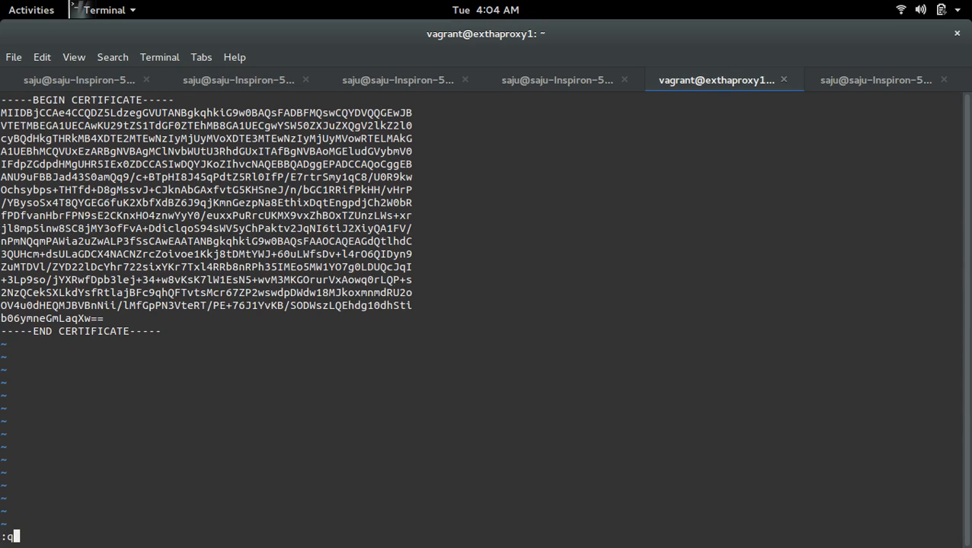
pyautogui.write('!')
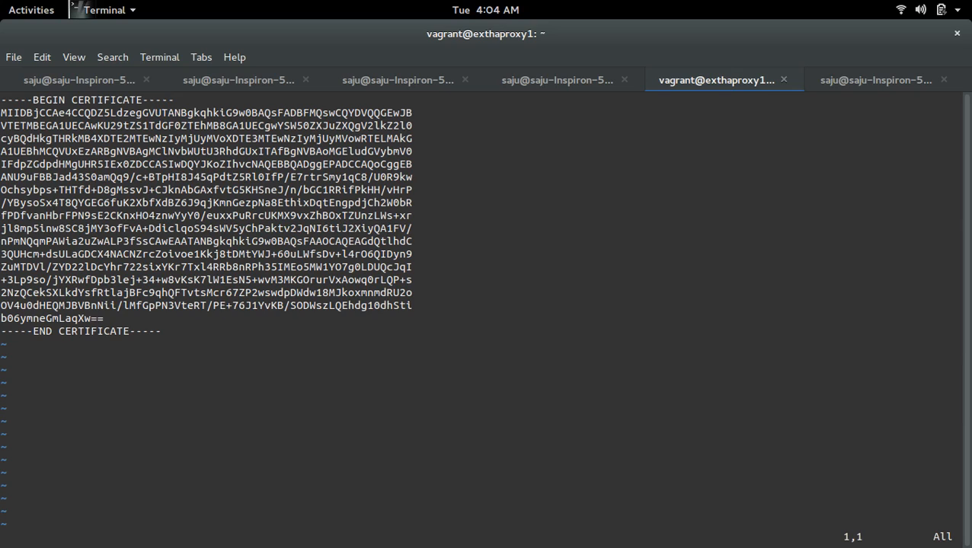
pyautogui.scroll(-3)
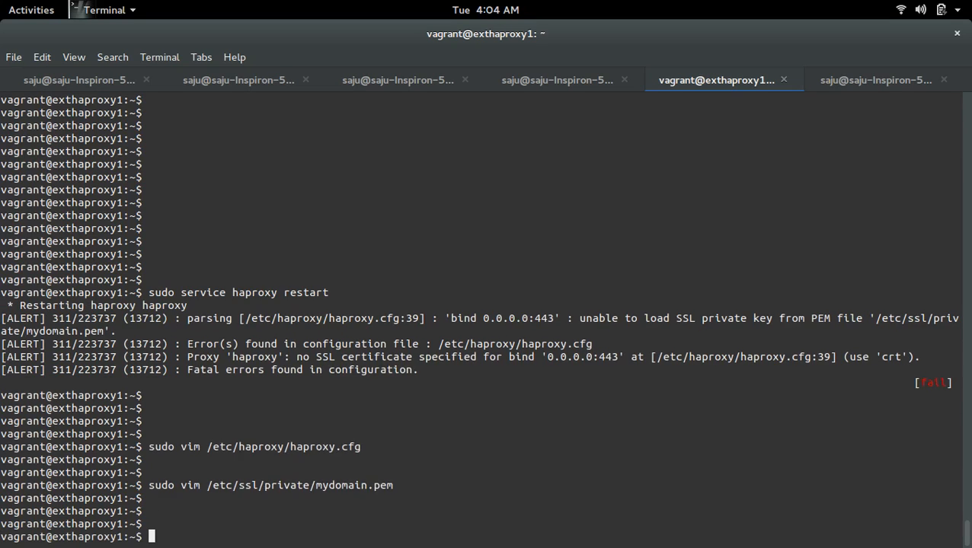
# Step: List home files and append mydomain.key and mydomain.crt to /etc/ssl/private/mydomain.pem
pyautogui.scroll(-3)
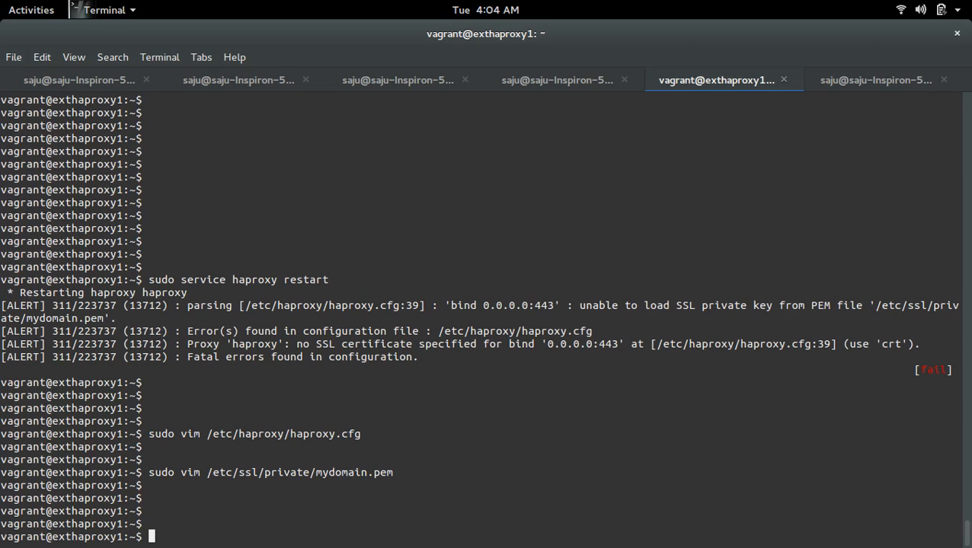
pyautogui.write('ls')
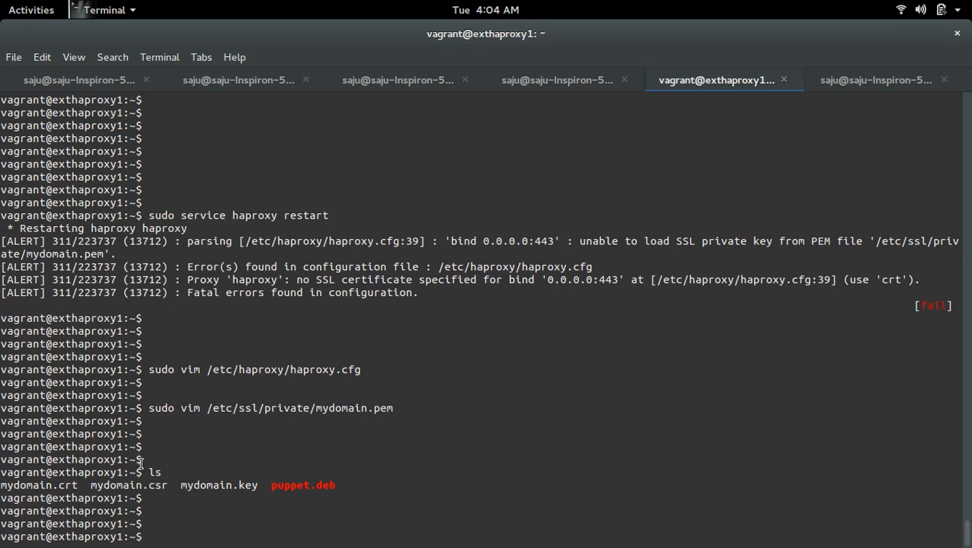
pyautogui.doubleClick(219, 485)
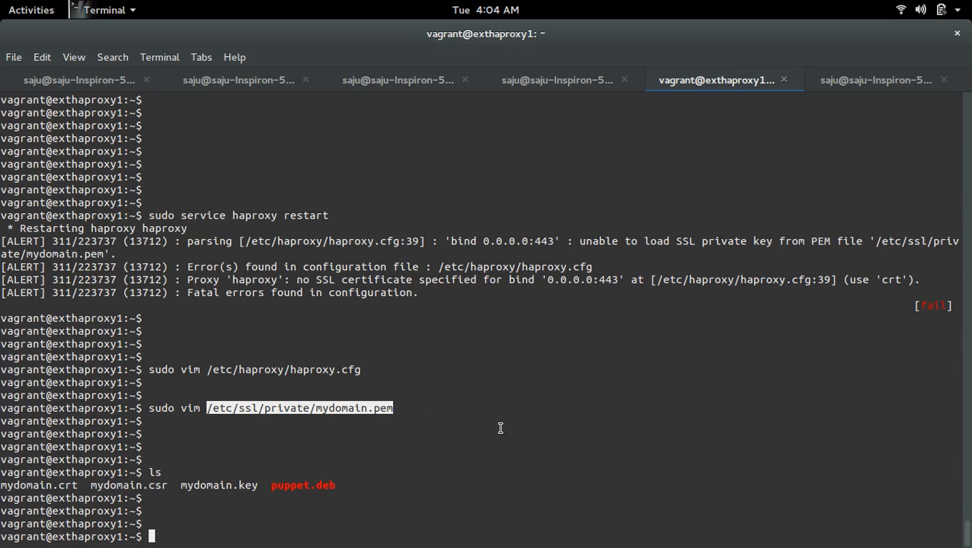
pyautogui.click(31, 10)
pyautogui.write("sudo bash -c 'cat mydomain.key mydomain.crt >> /etc/ssl/private/mydomain.pem'")
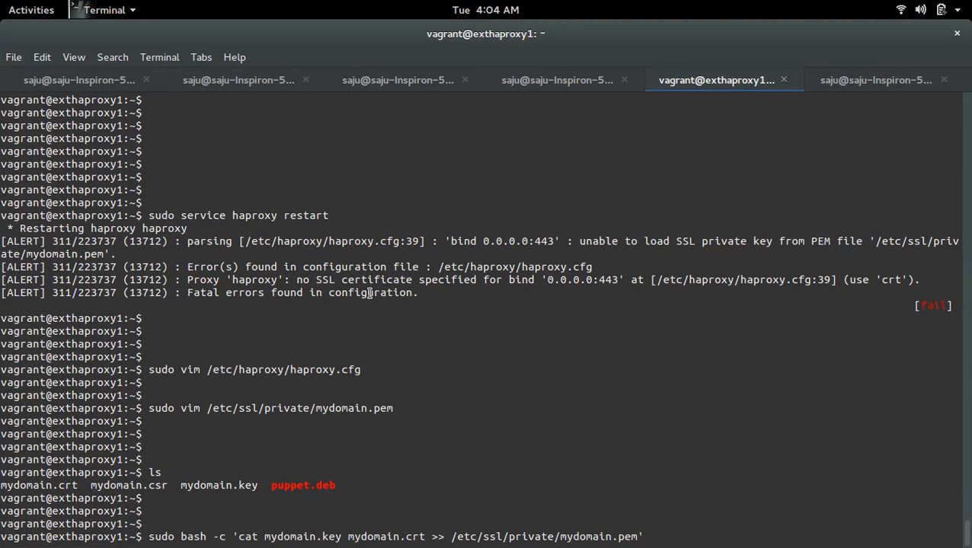
pyautogui.doubleClick(302, 537)
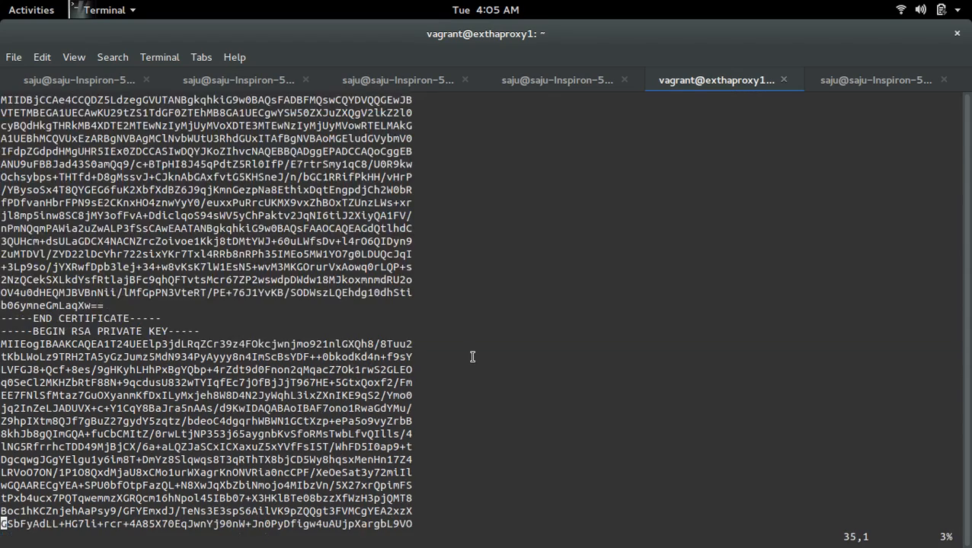
# Step: Remove the duplicate certificate block from mydomain.pem, leaving certificate then RSA key, and save
pyautogui.scroll(-3)
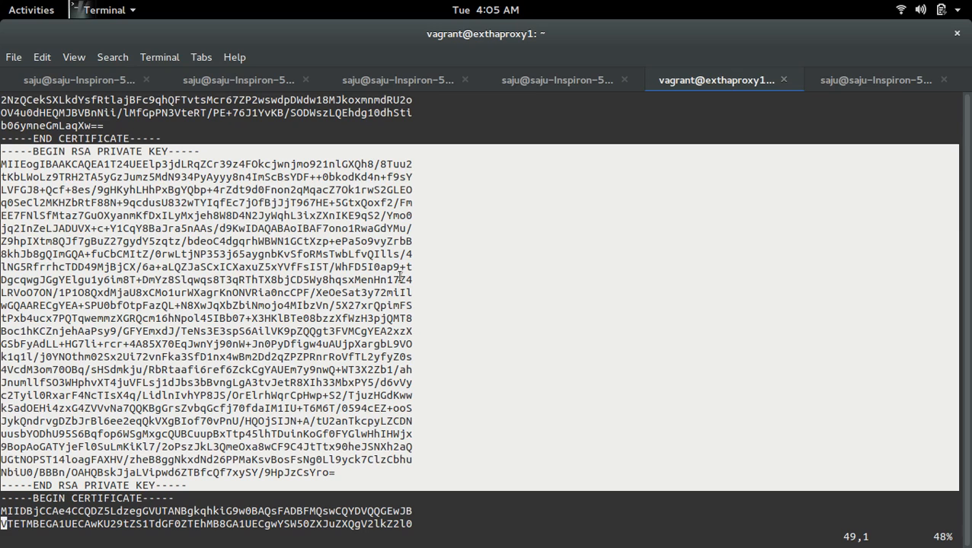
pyautogui.scroll(-3)
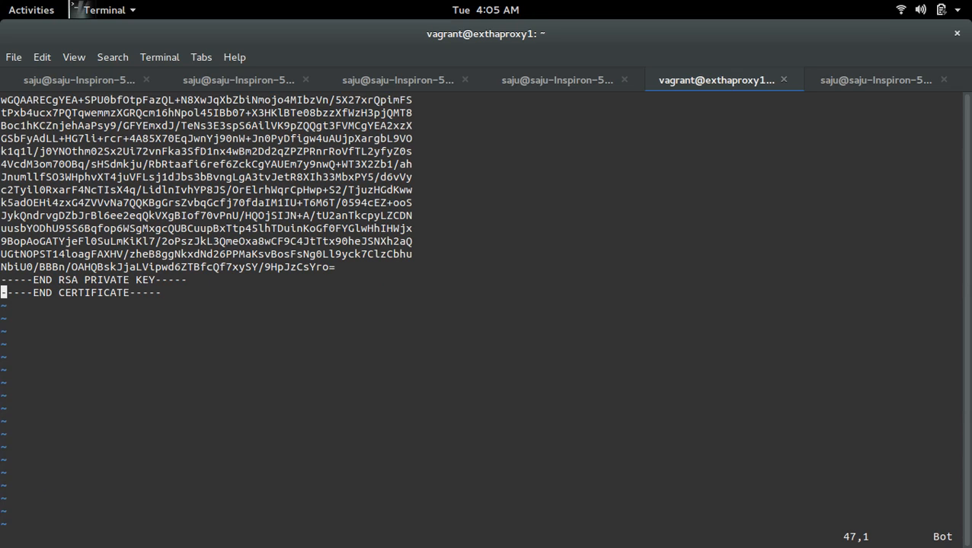
pyautogui.write(':w')
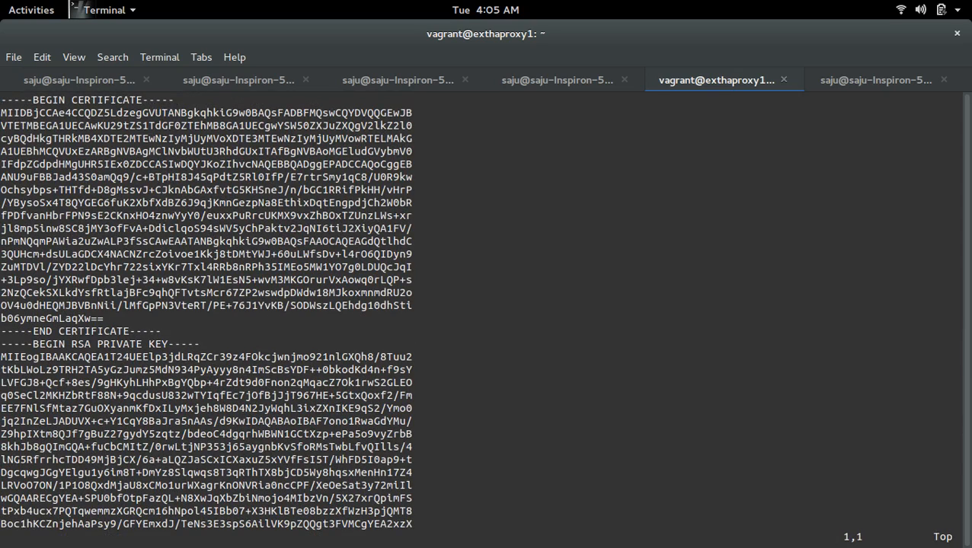
pyautogui.scroll(-3)
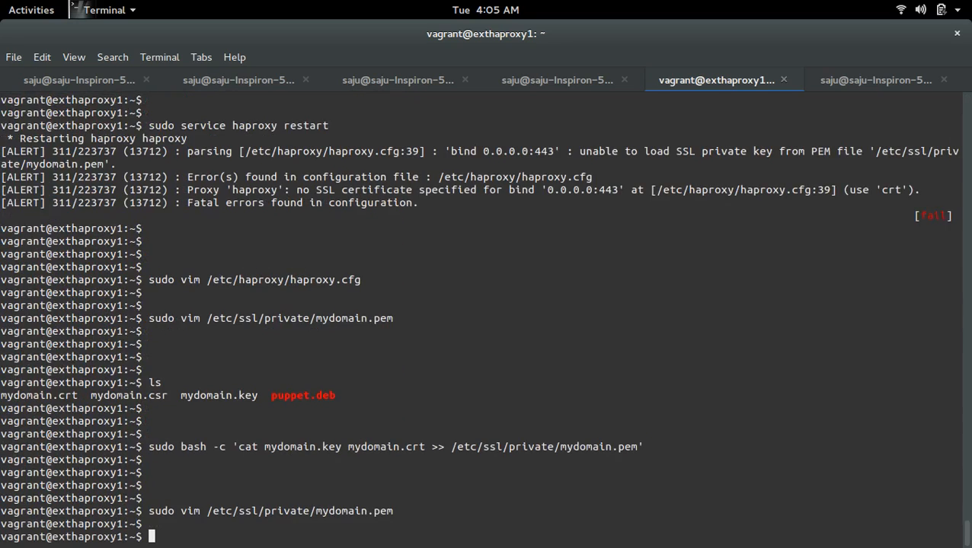
# Step: List files, retype the HAProxy restart command, and highlight the 'unable to load SSL private key' alert
pyautogui.write('ls')
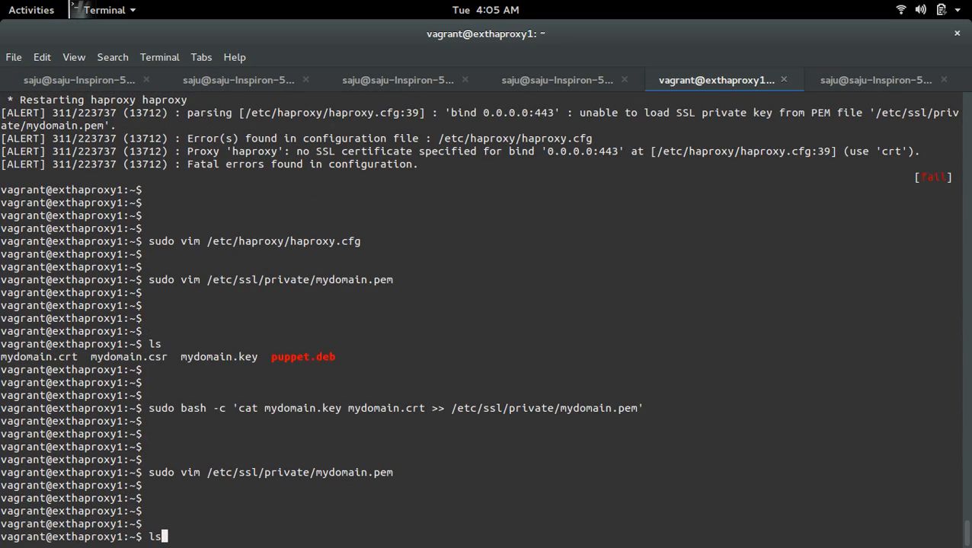
pyautogui.write('sudo service haproxy restart')
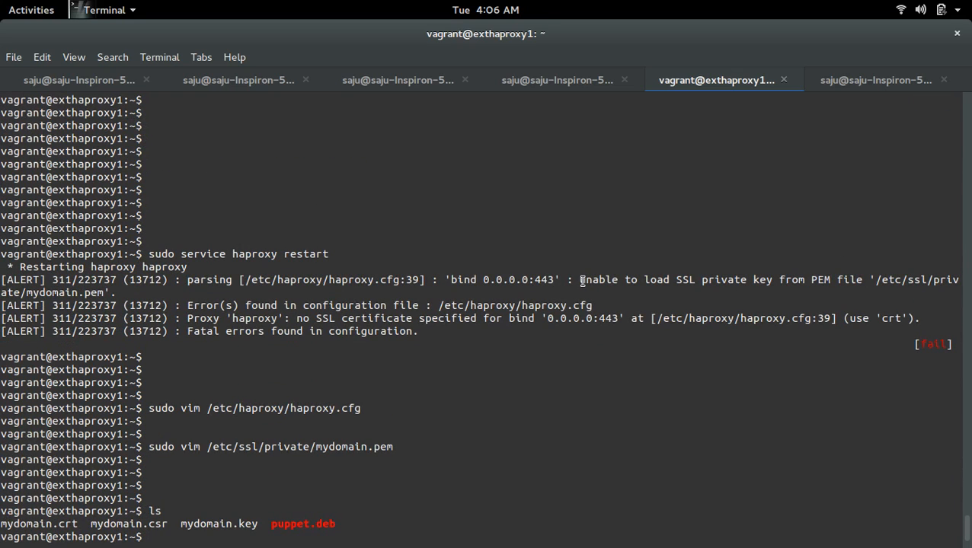
pyautogui.moveTo(579, 279); pyautogui.dragTo(772, 279)
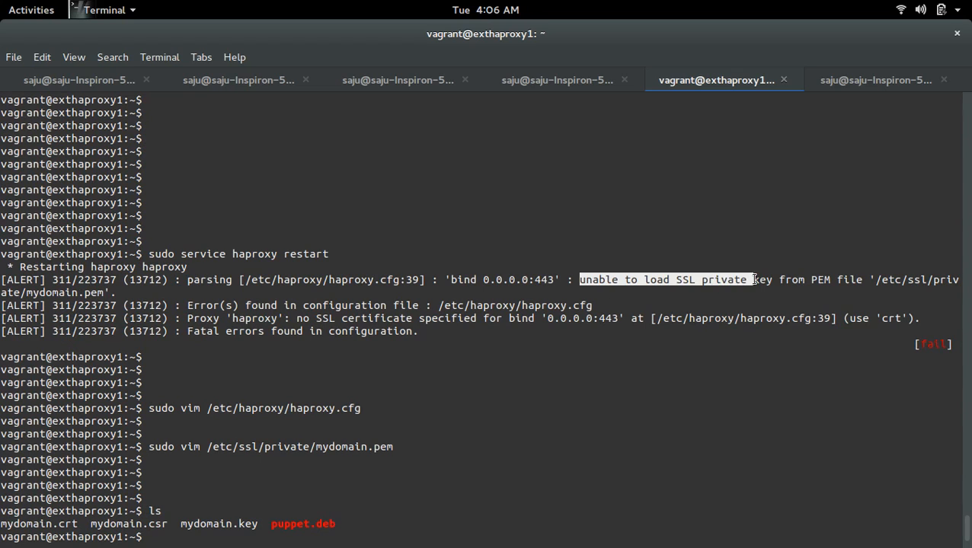